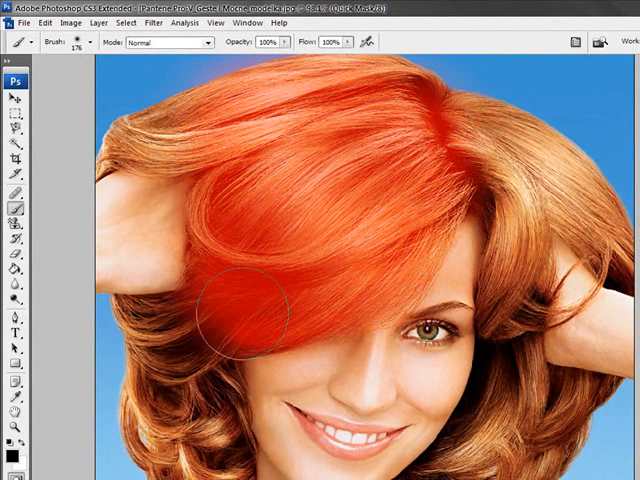
# Step: Brush the translucent red Quick Mask over the remaining hair strands
pyautogui.click(88, 44)
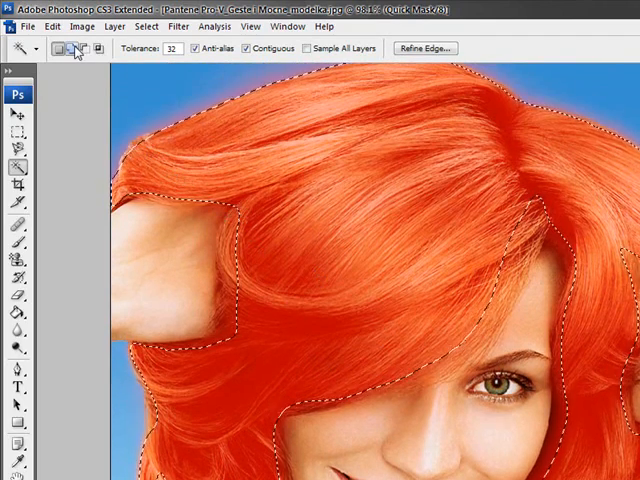
pyautogui.moveTo(72, 48)
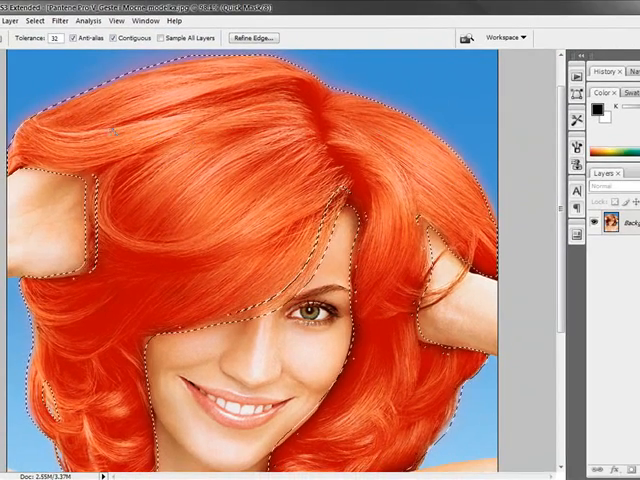
# Step: Bring up the Image menu with the hair selection active
pyautogui.click(104, 32)
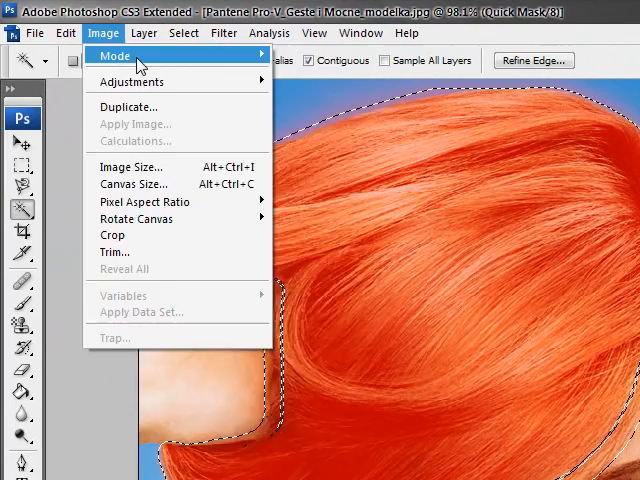
# Step: Create a Solid Color fill layer named Hairy in Soft Light mode over the hair
pyautogui.click(144, 32)
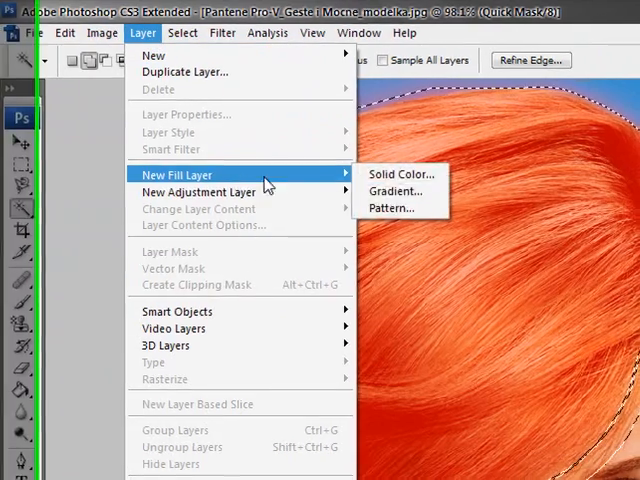
pyautogui.click(400, 174)
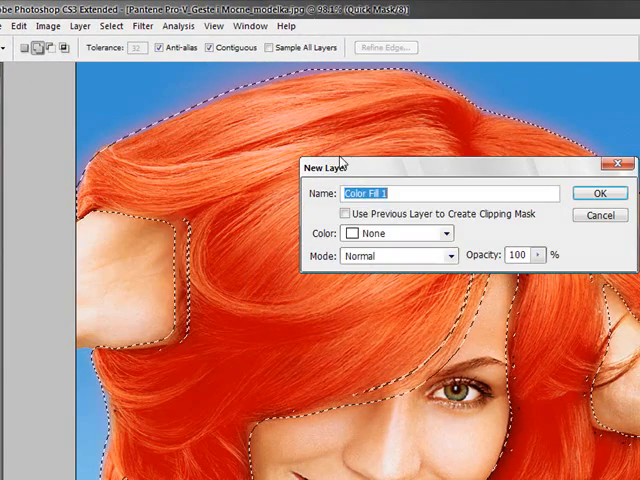
pyautogui.click(396, 256)
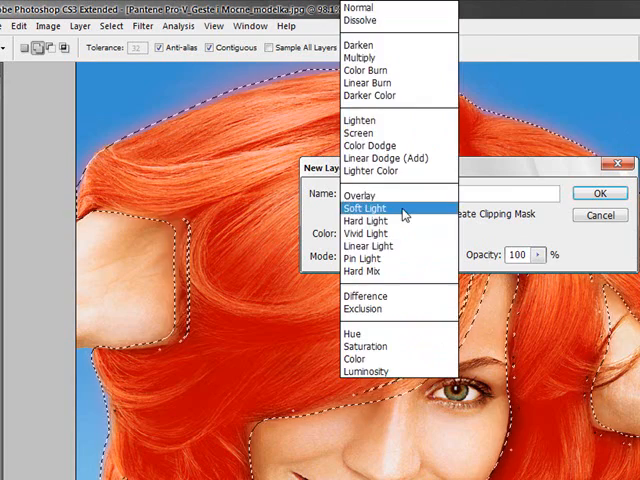
pyautogui.click(366, 208)
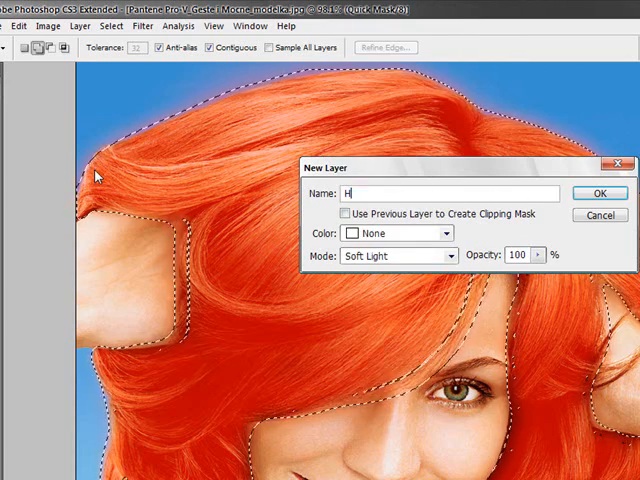
pyautogui.write('airy')
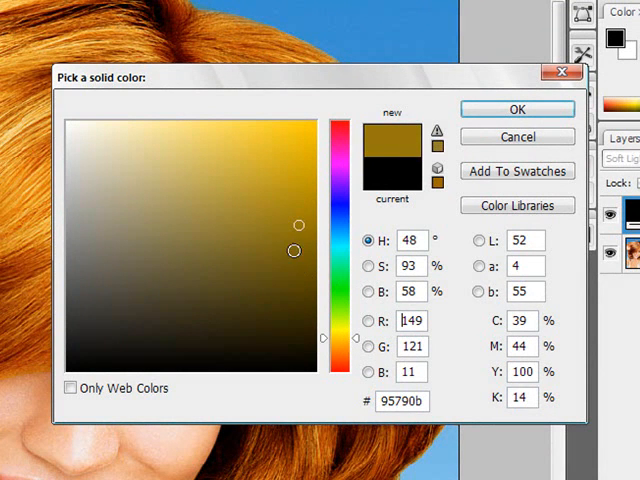
# Step: Choose a bright golden yellow fill so the hair turns golden blonde
pyautogui.click(256, 154)
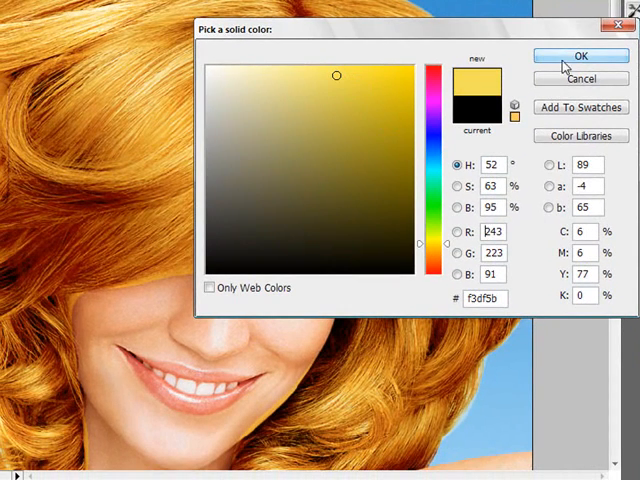
pyautogui.click(580, 56)
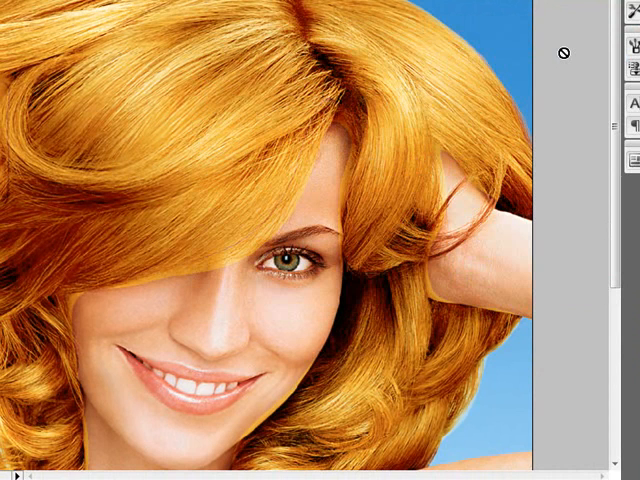